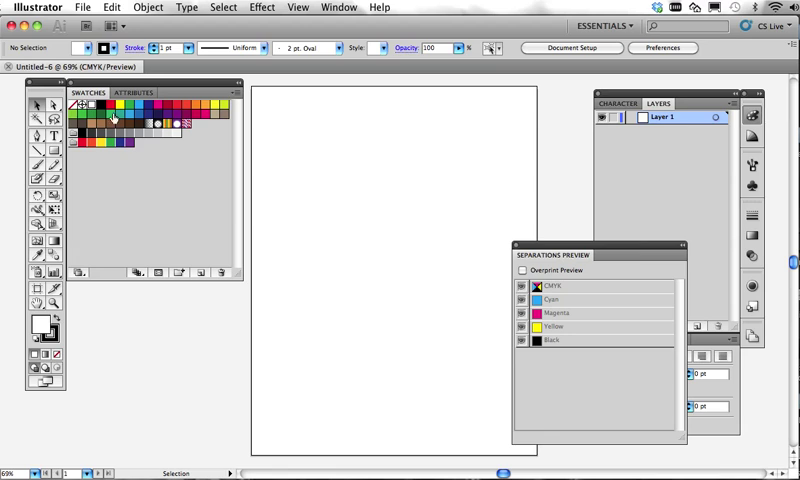
mouse_move(230, 92)
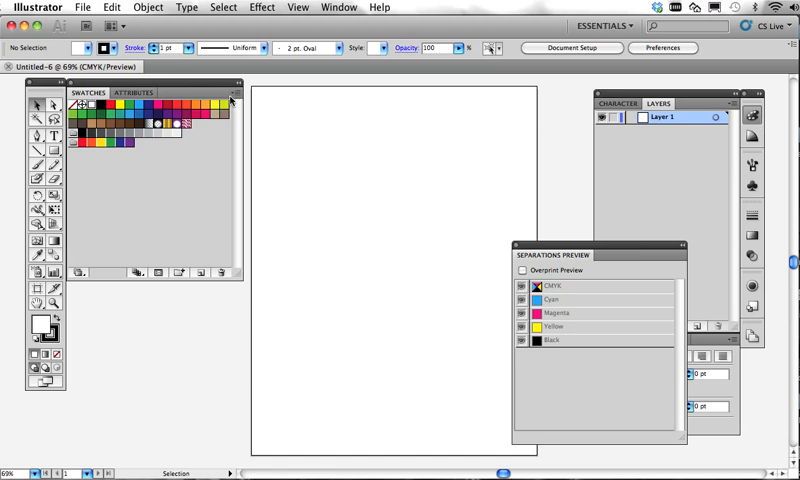
Delete the unneeded default swatches, confirming Yes, leaving only a few basic swatches.
left_click(232, 84)
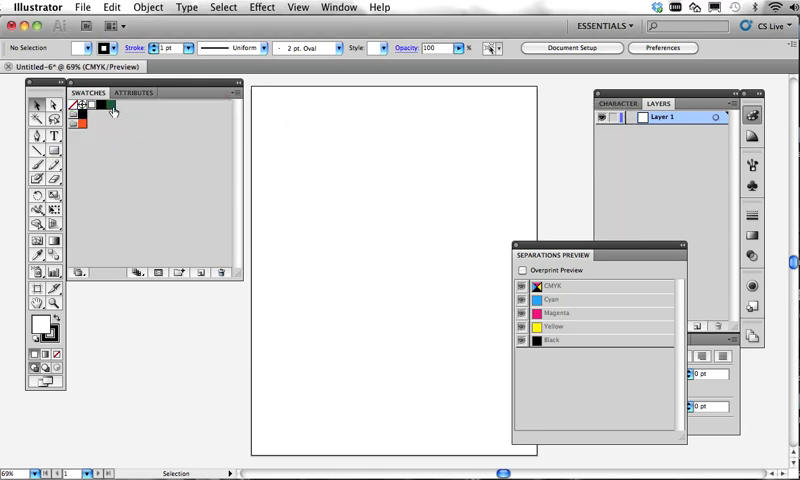
left_click(112, 108)
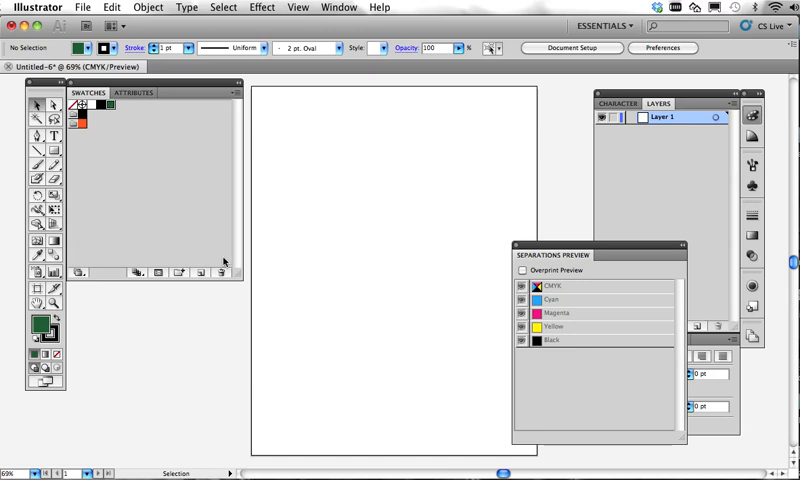
left_click(220, 272)
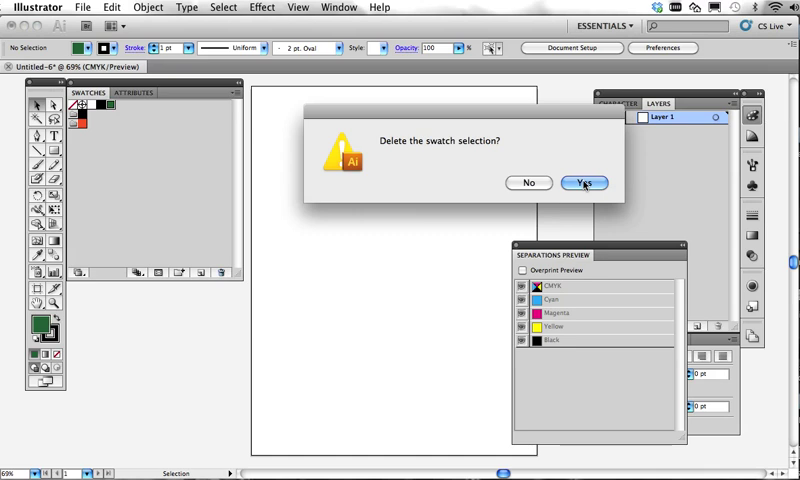
left_click(582, 182)
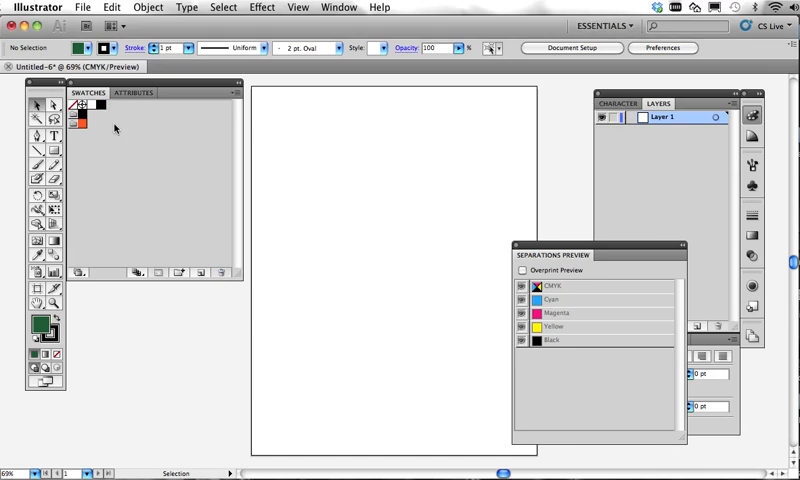
mouse_move(138, 114)
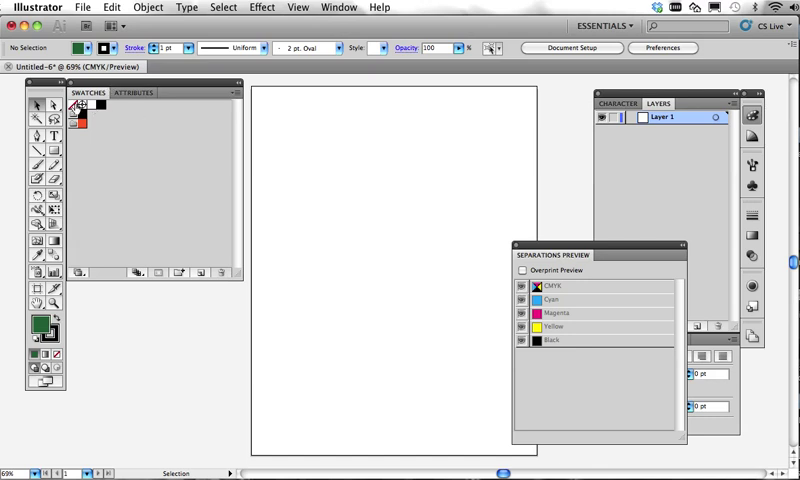
mouse_move(148, 148)
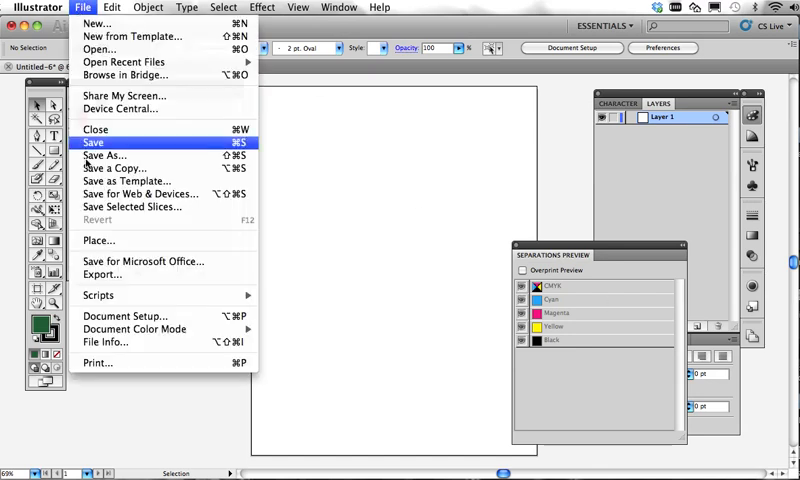
mouse_move(100, 240)
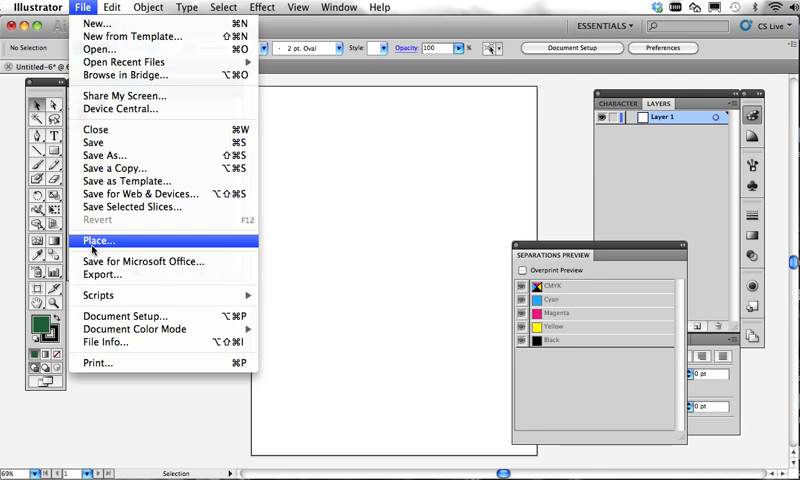
Place the duo EPS file and move it to the page's top-left, adding its Pantone spot inks.
left_click(100, 240)
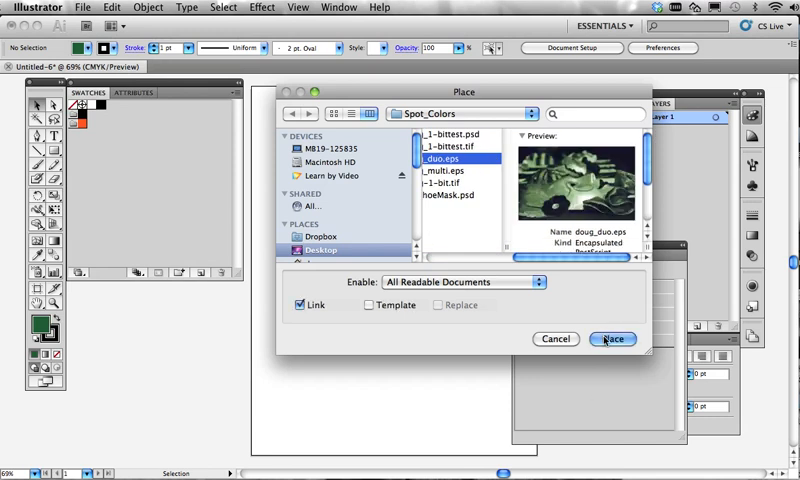
left_click(612, 340)
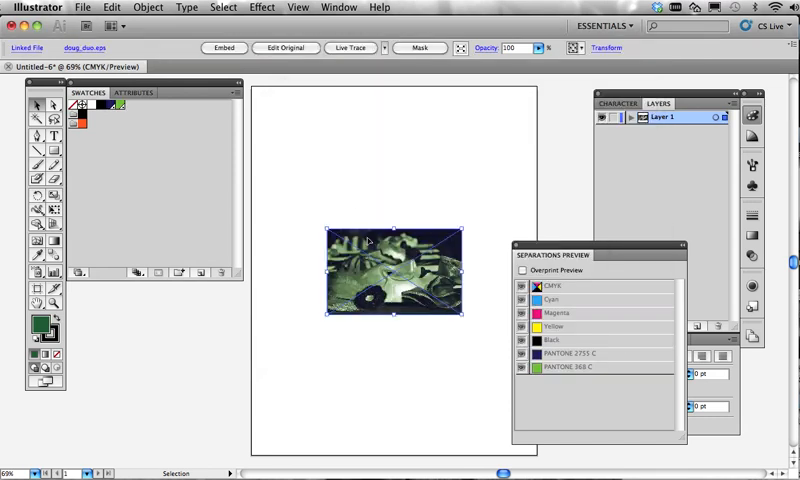
left_click_drag(396, 270, 330, 160)
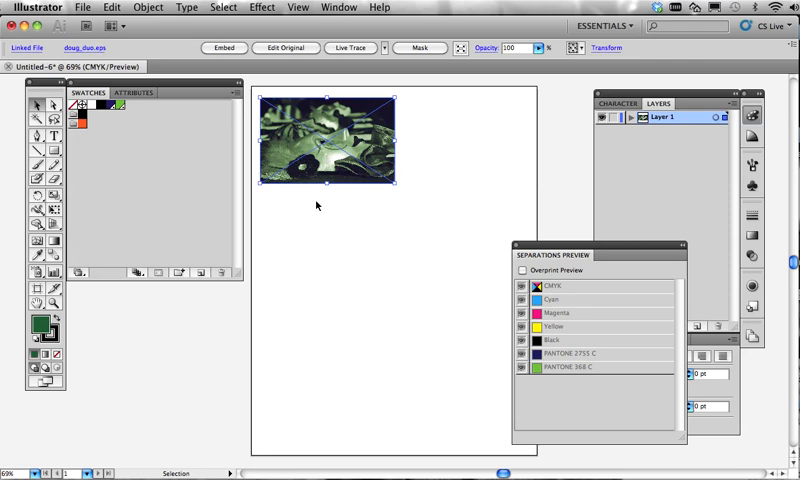
left_click(306, 210)
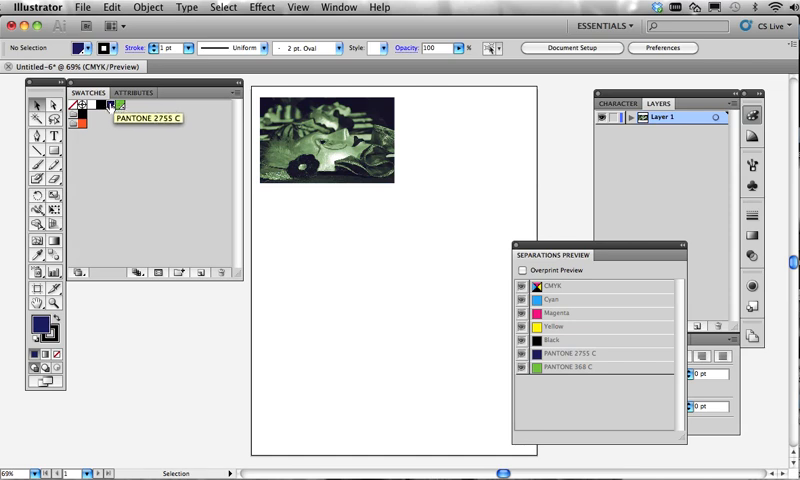
mouse_move(184, 92)
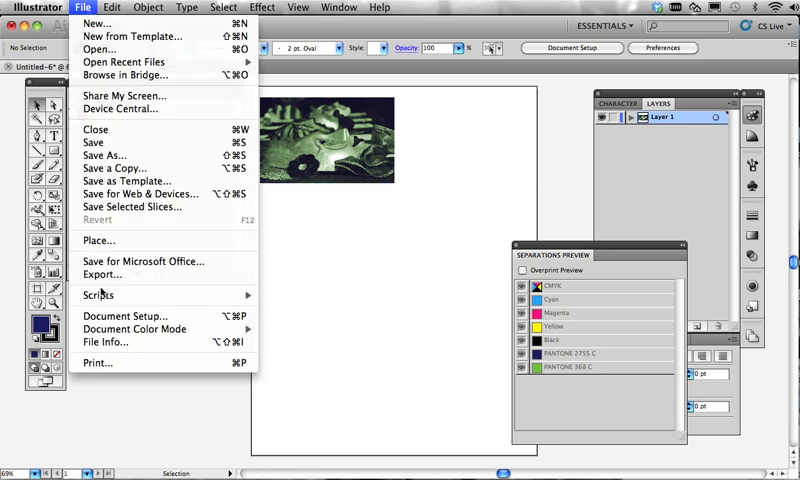
Place multi.eps, the Mark Twain graphic, to the right of the duotone photo.
left_click(100, 240)
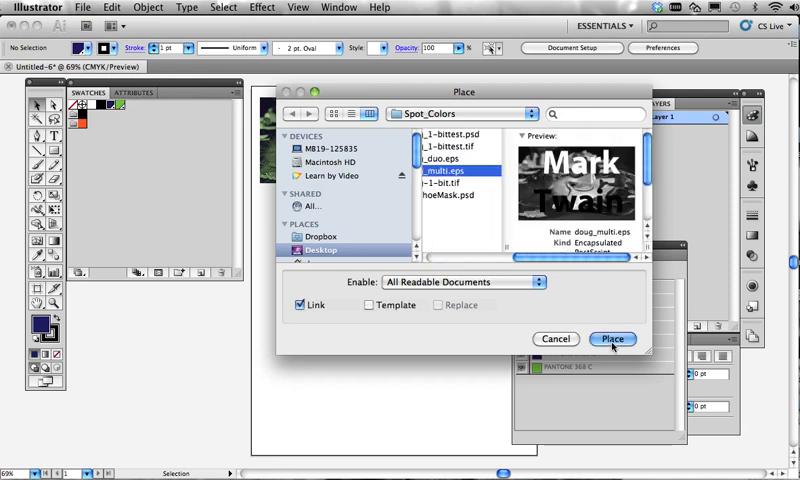
left_click(612, 338)
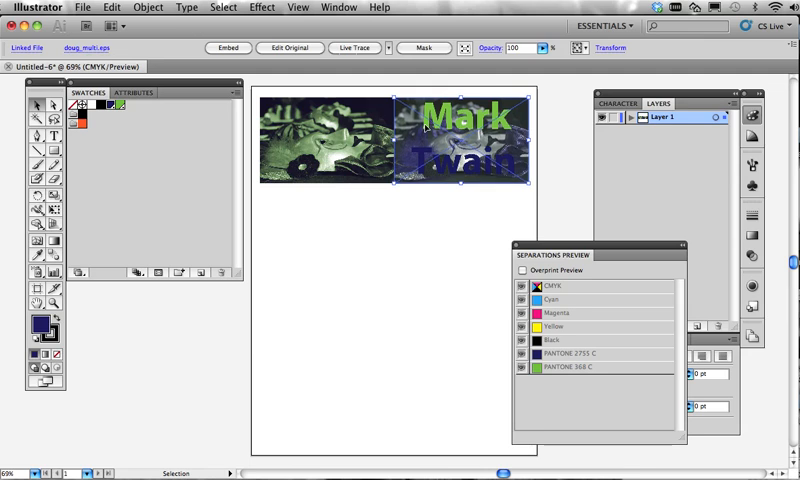
left_click(364, 244)
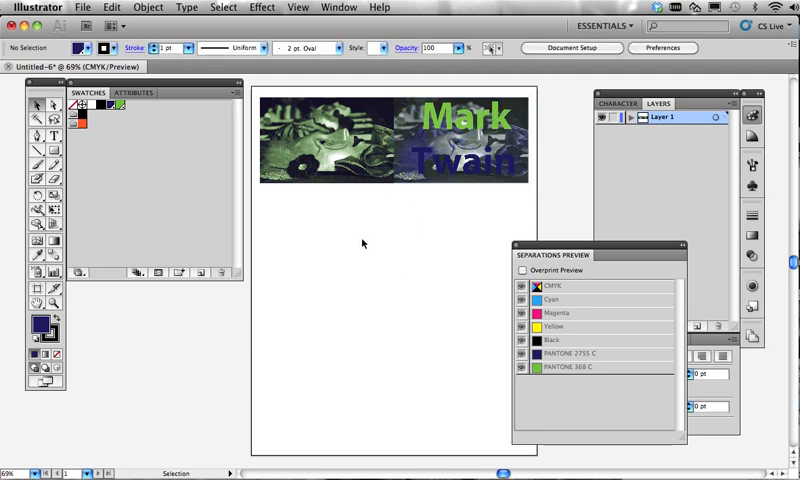
mouse_move(296, 264)
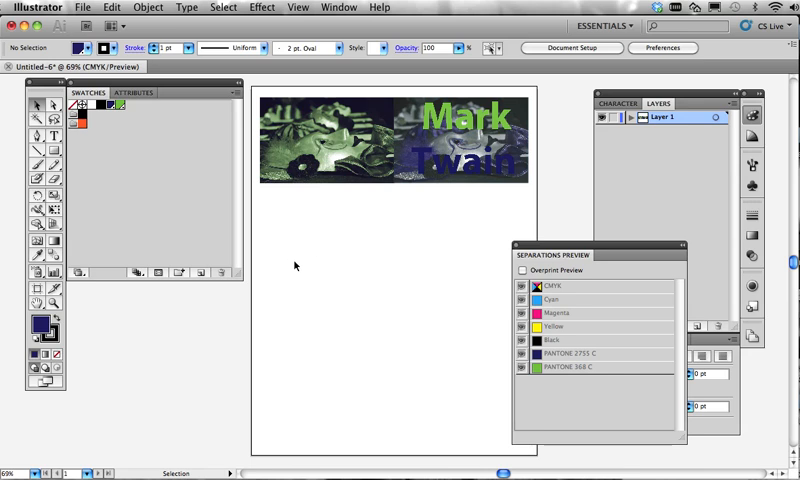
mouse_move(338, 248)
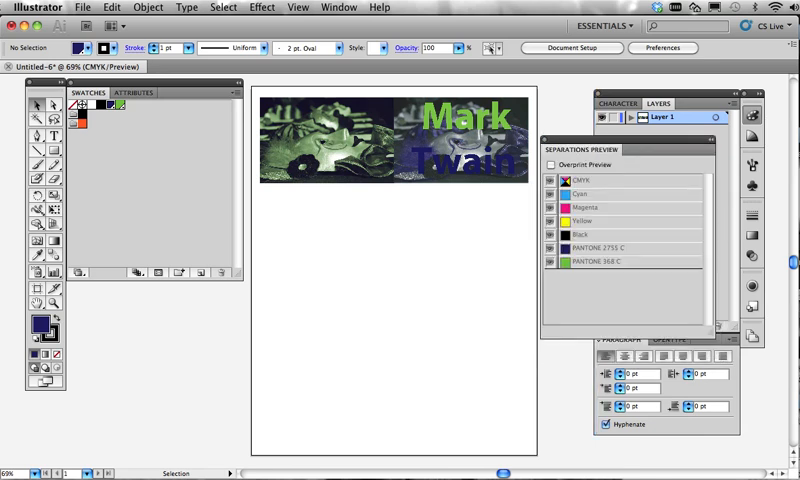
mouse_move(356, 252)
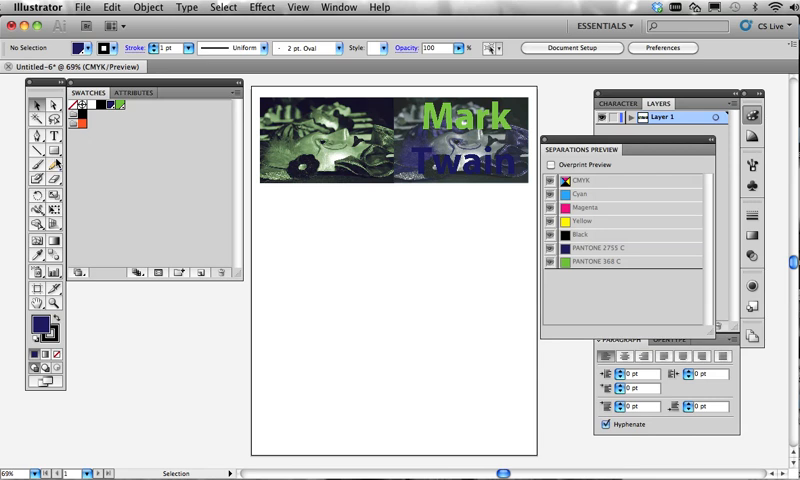
mouse_move(40, 144)
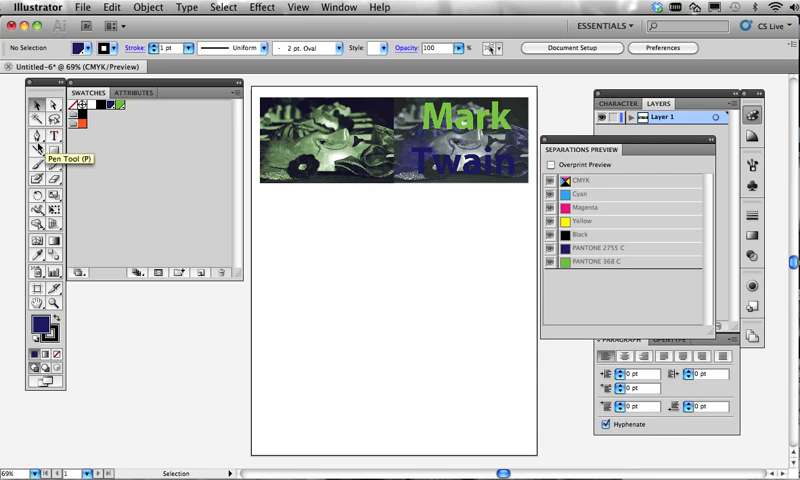
Draw overlapping dark blue and green rectangles below the graphics and expand Layer 1 in the Layers panel.
left_click(56, 156)
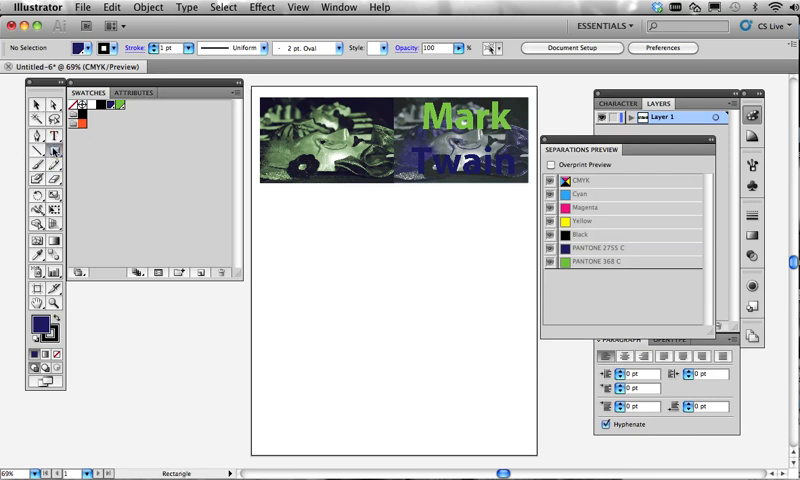
left_click_drag(284, 212, 480, 224)
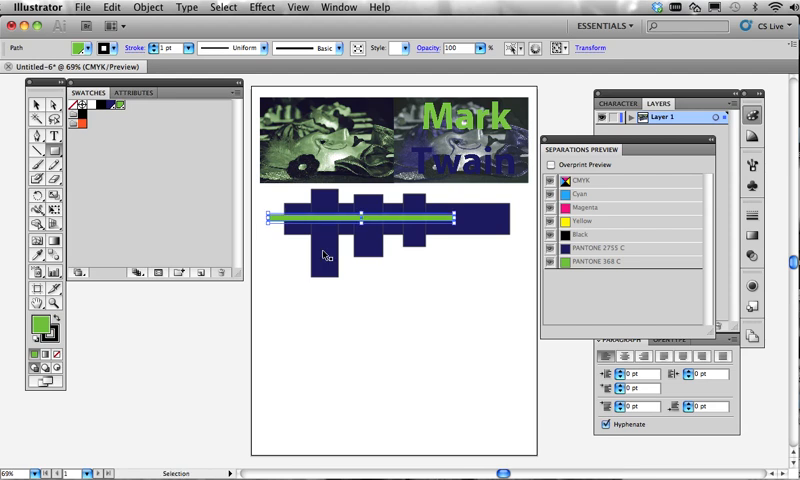
left_click(324, 240)
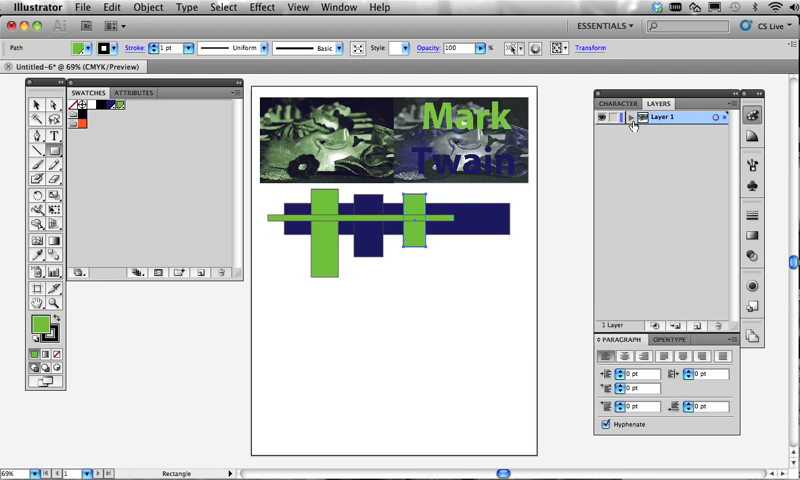
left_click(608, 124)
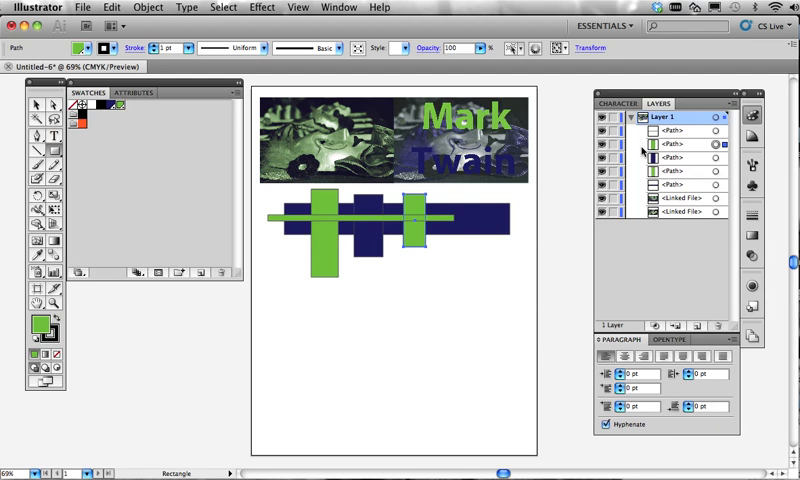
mouse_move(766, 136)
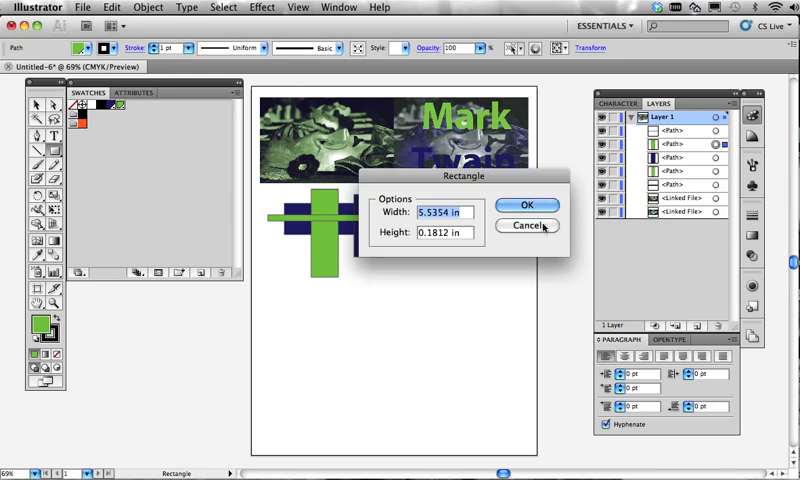
left_click(528, 204)
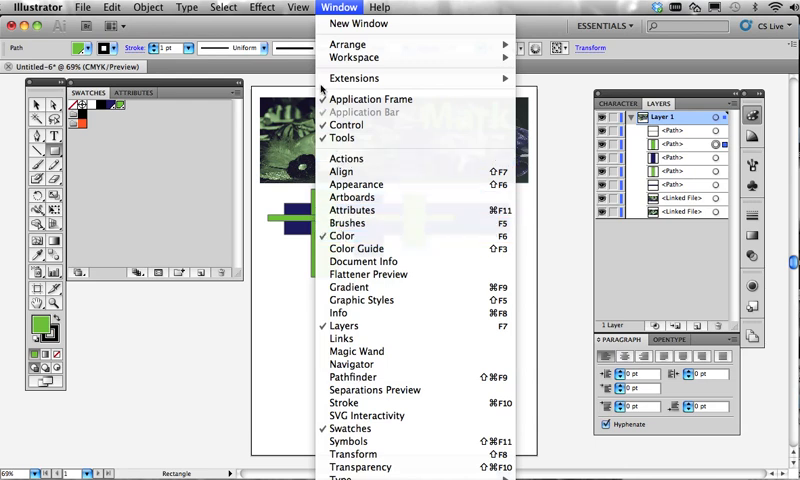
mouse_move(324, 90)
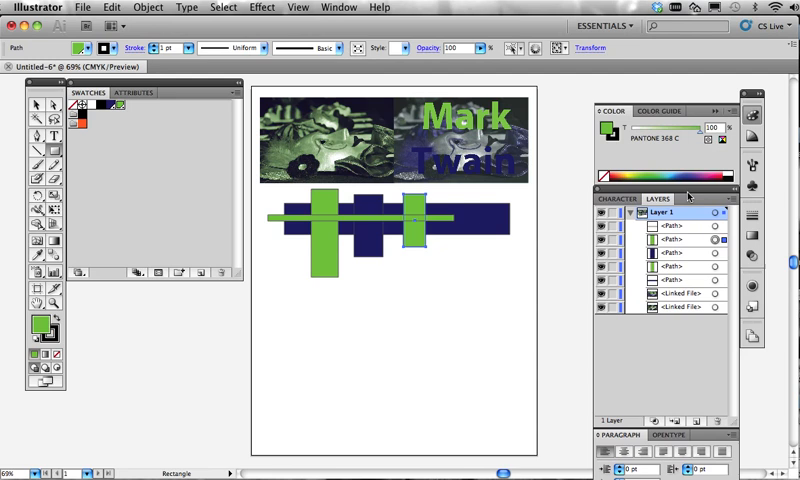
Fill the right rectangle with a pale green tint and the middle one with a pale violet tint.
left_click(664, 212)
type("30")
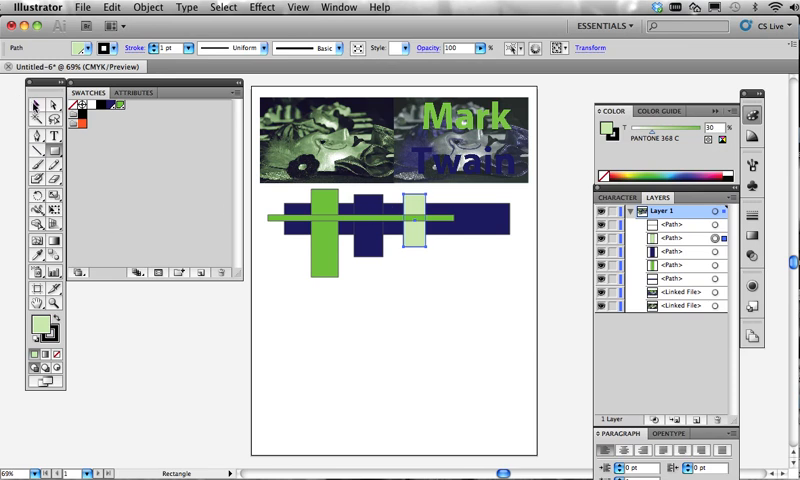
left_click(364, 228)
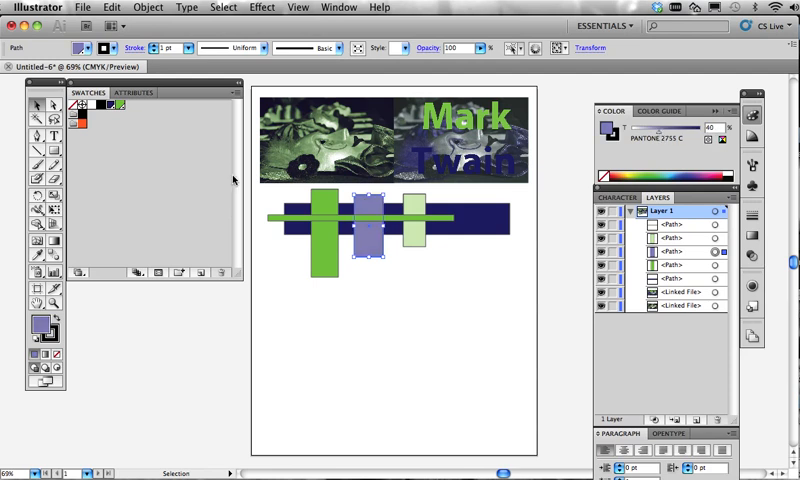
mouse_move(330, 260)
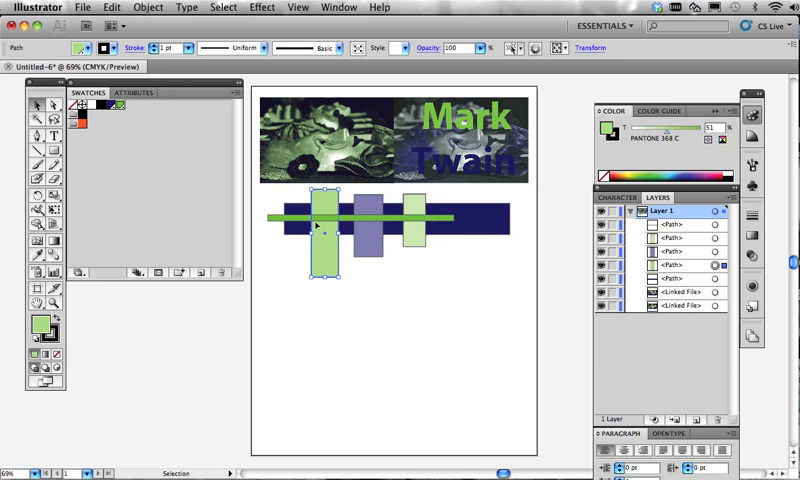
Show the Attributes panel with its overprint fill and stroke options via Window menu.
left_click(340, 8)
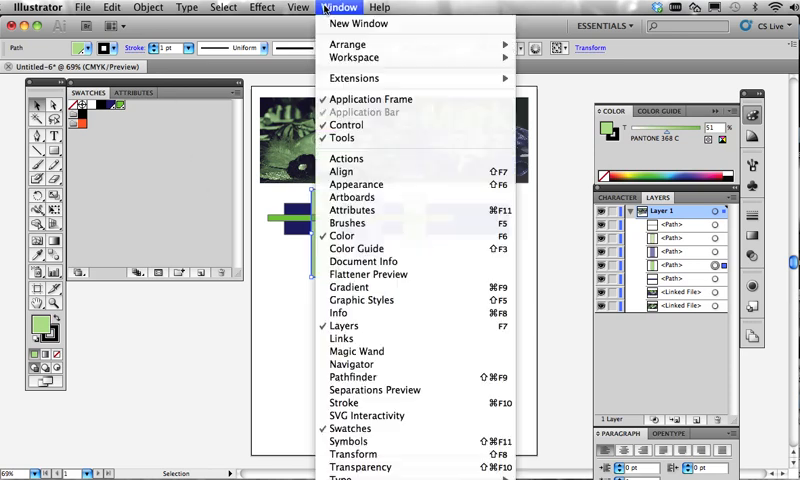
left_click(296, 8)
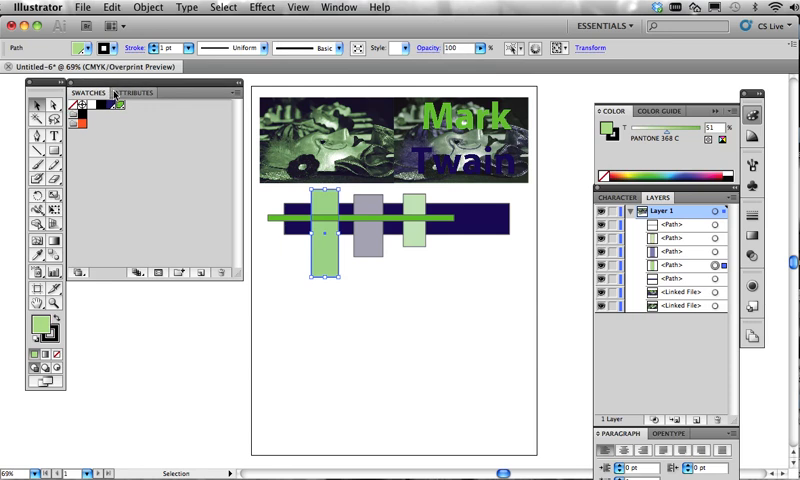
left_click(140, 92)
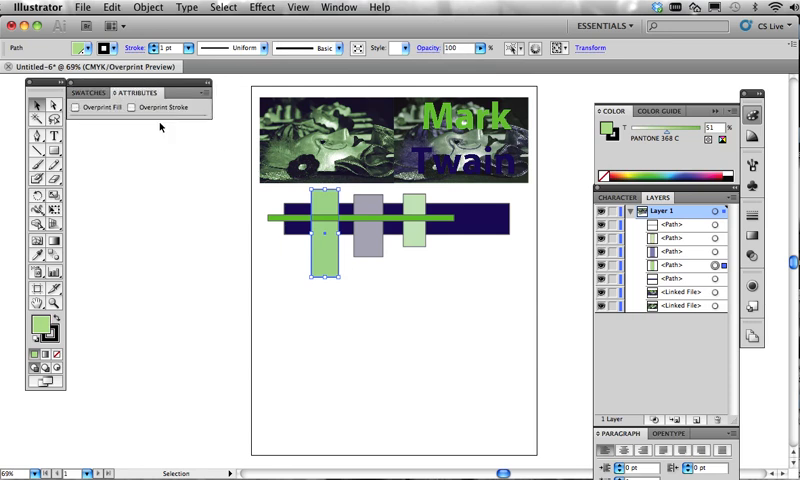
mouse_move(76, 112)
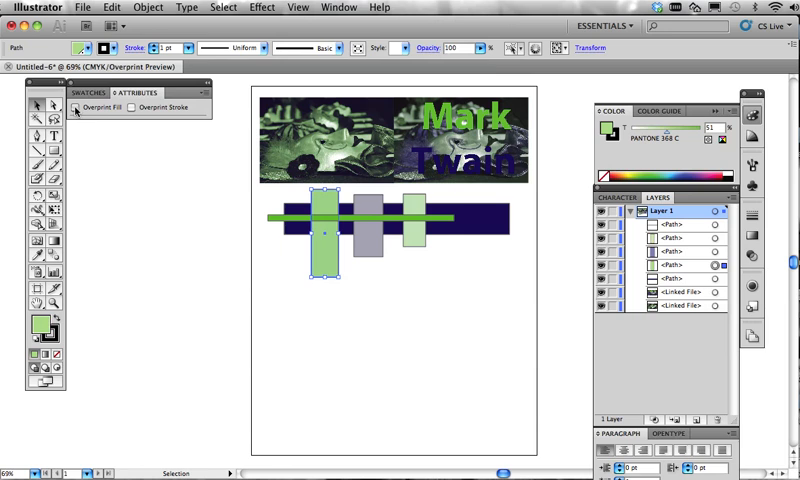
left_click(74, 108)
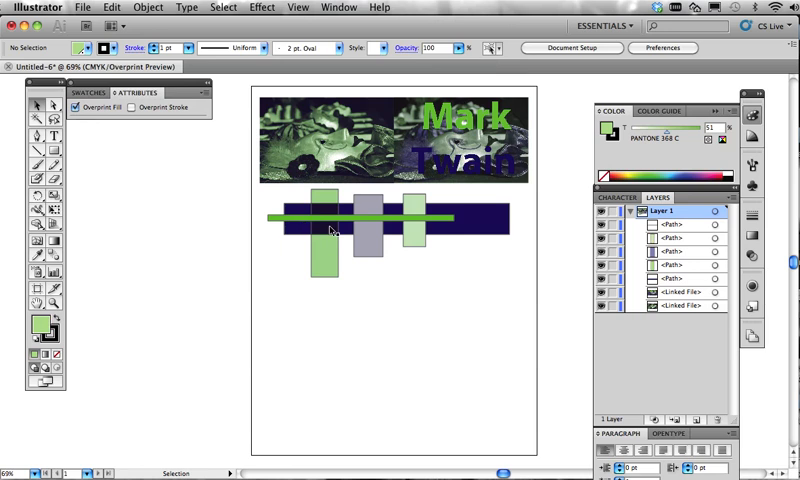
mouse_move(184, 234)
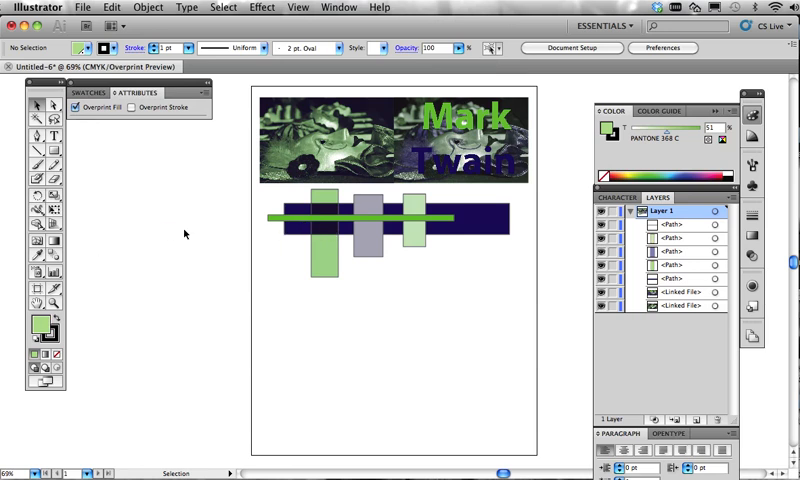
Select all the rectangles, then the middle tinted rectangle alone, to inspect their overprint settings.
left_click_drag(260, 190, 510, 284)
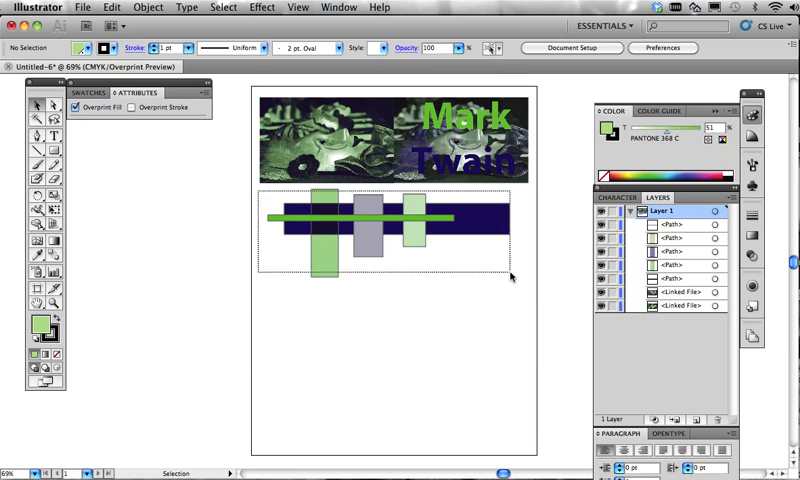
left_click(380, 240)
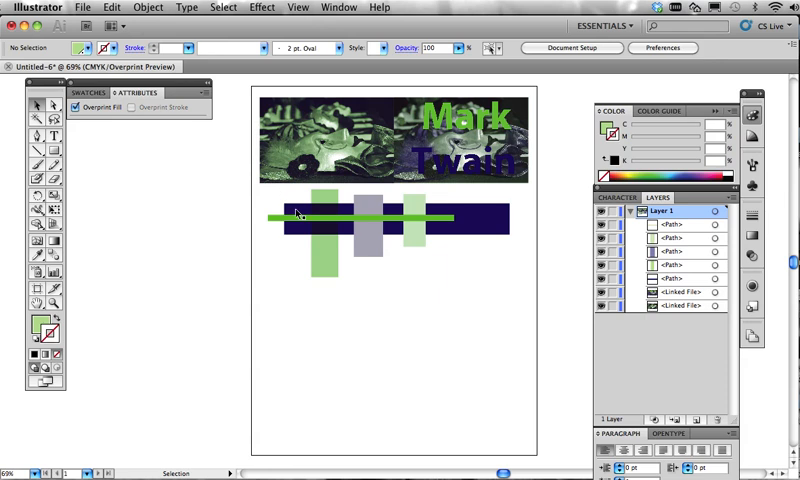
left_click(368, 228)
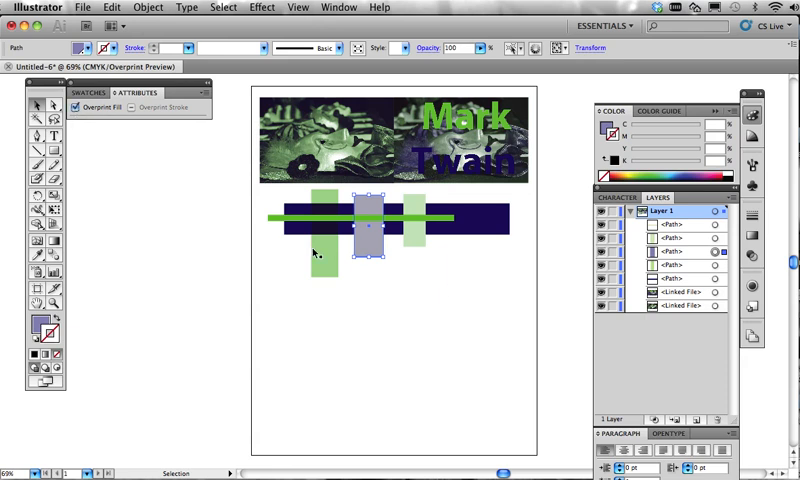
left_click(444, 284)
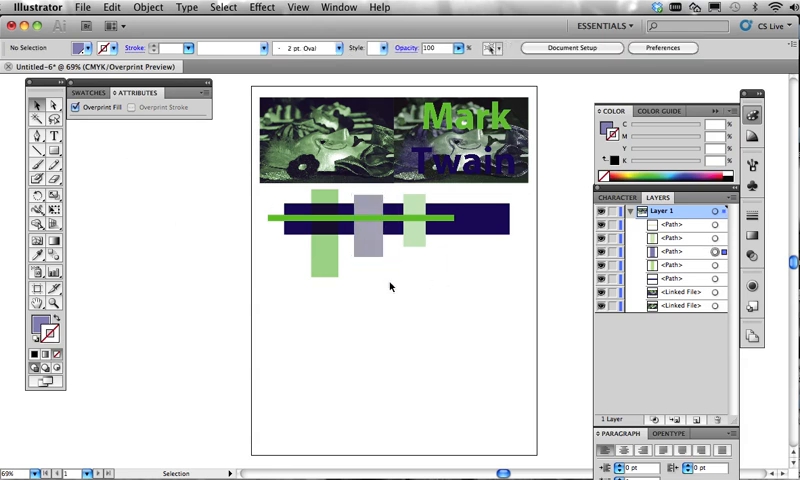
left_click(372, 232)
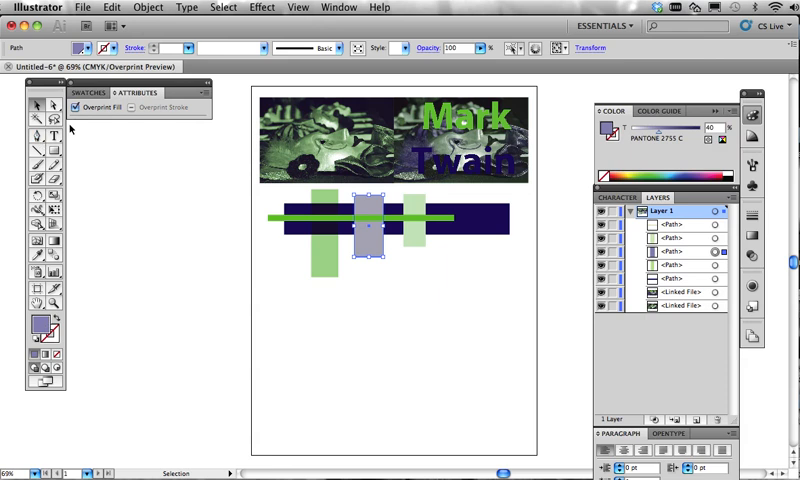
mouse_move(184, 116)
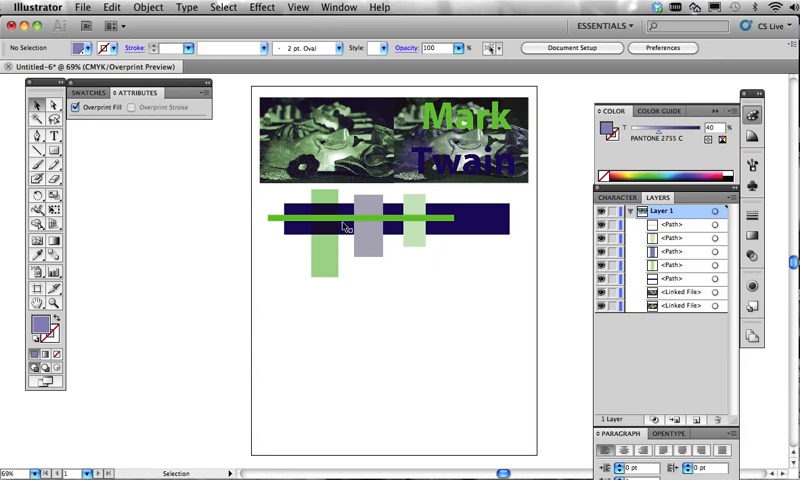
mouse_move(392, 244)
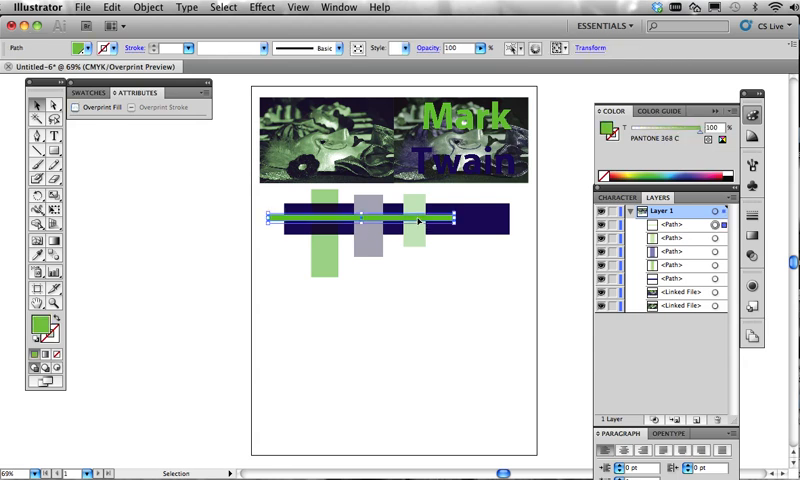
mouse_move(676, 256)
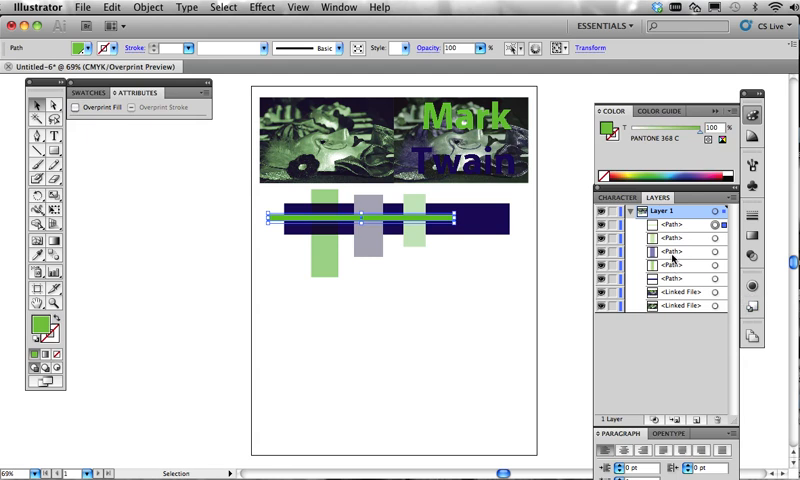
Move the green bar's path back above the navy band in the Layers panel stack.
left_click(668, 270)
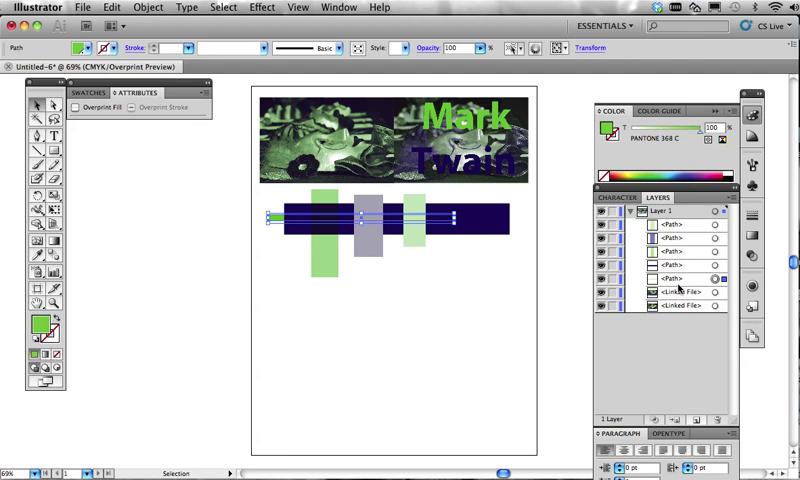
left_click(672, 278)
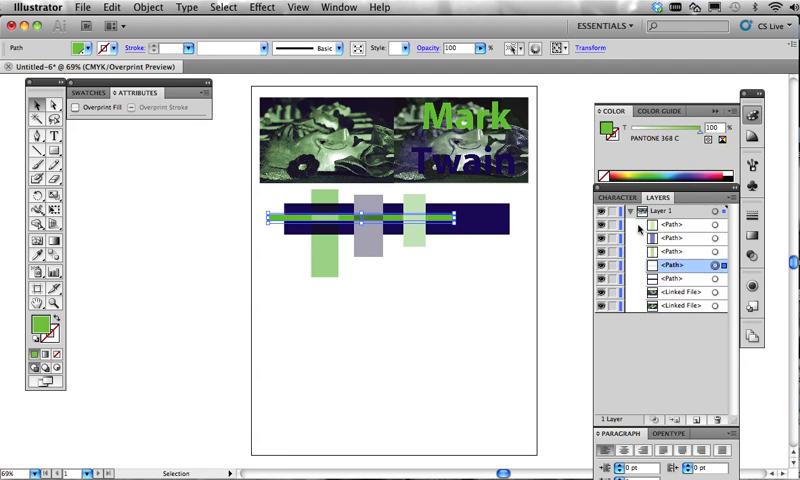
left_click(430, 336)
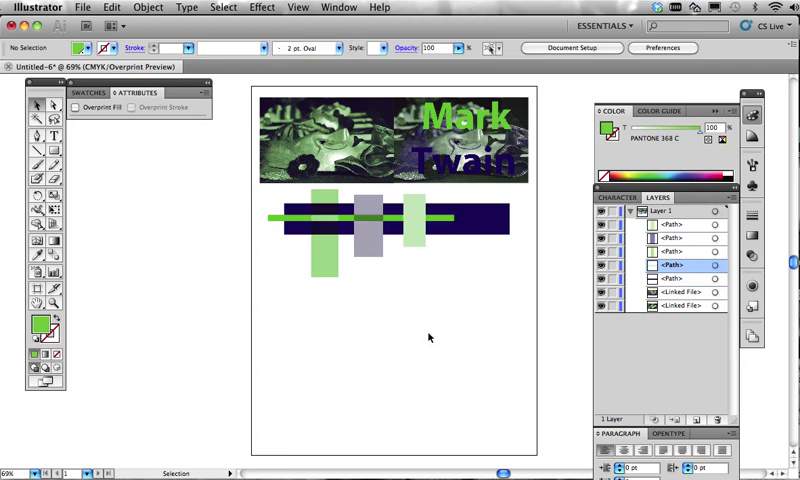
mouse_move(364, 308)
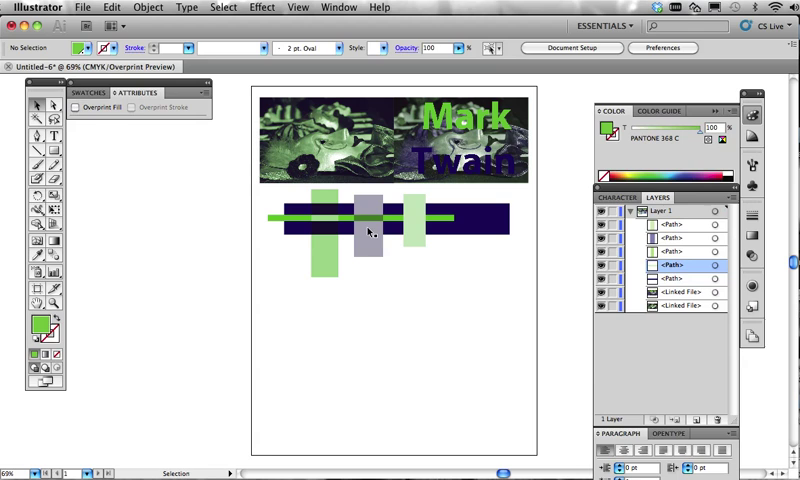
mouse_move(348, 310)
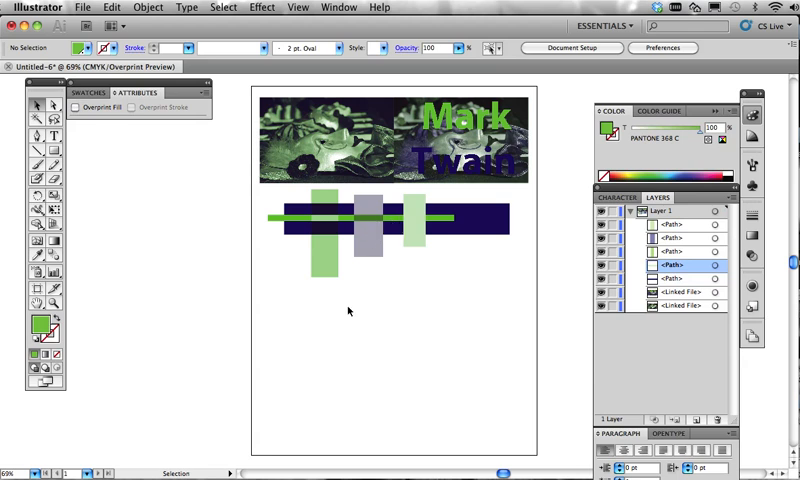
mouse_move(444, 176)
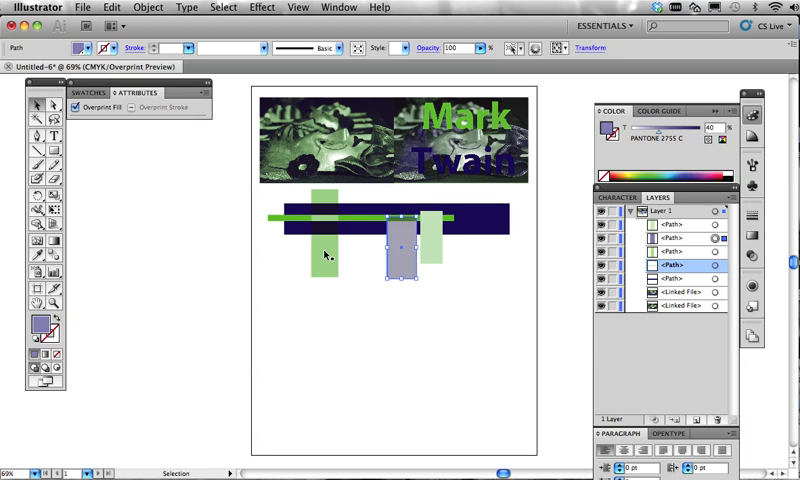
mouse_move(340, 230)
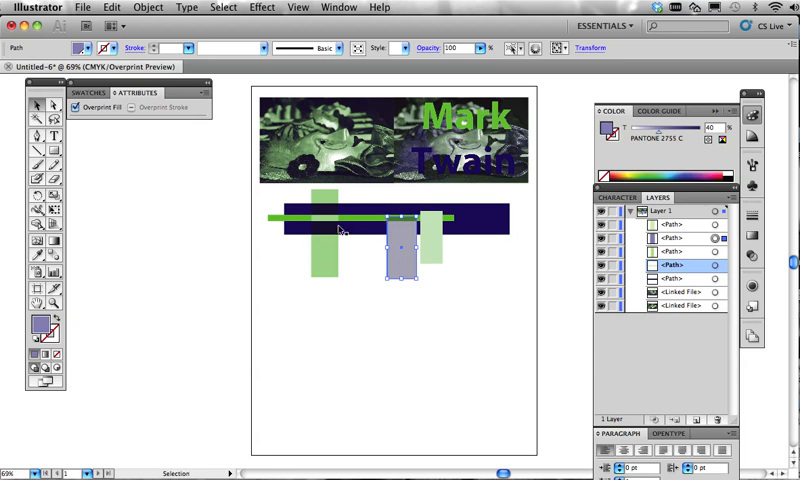
mouse_move(288, 228)
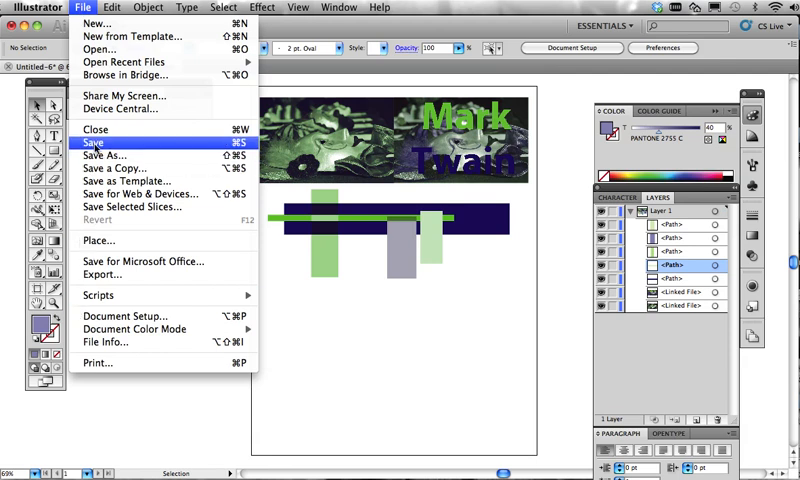
mouse_move(100, 240)
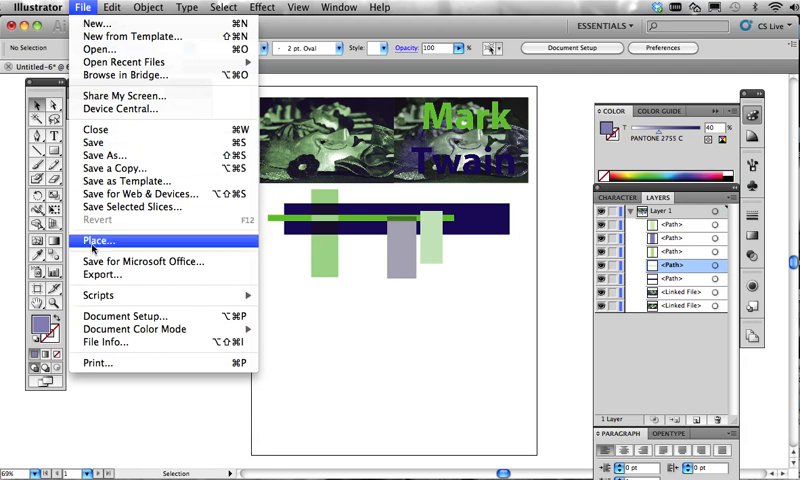
Place the 1-bit TIFF from the Spot_Colors folder and drag its corner to enlarge it.
left_click(98, 240)
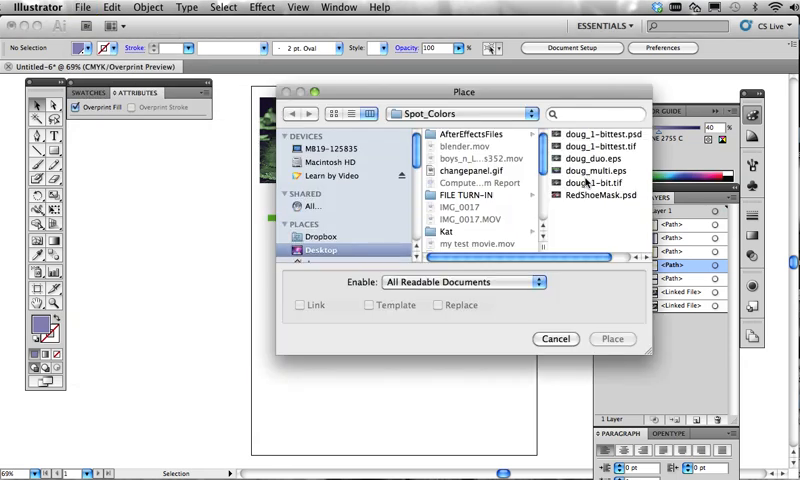
left_click(612, 338)
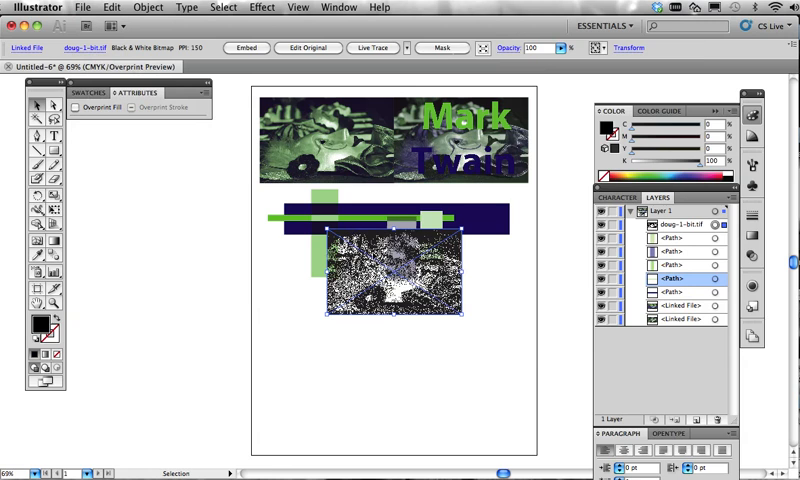
left_click_drag(398, 350, 560, 430)
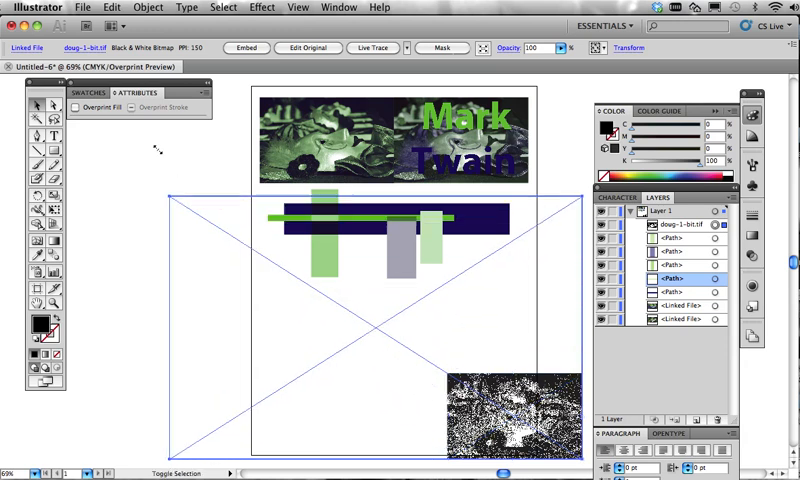
Scale the bitmap well past the artboard and select the enlarged image.
scroll("down", 3)
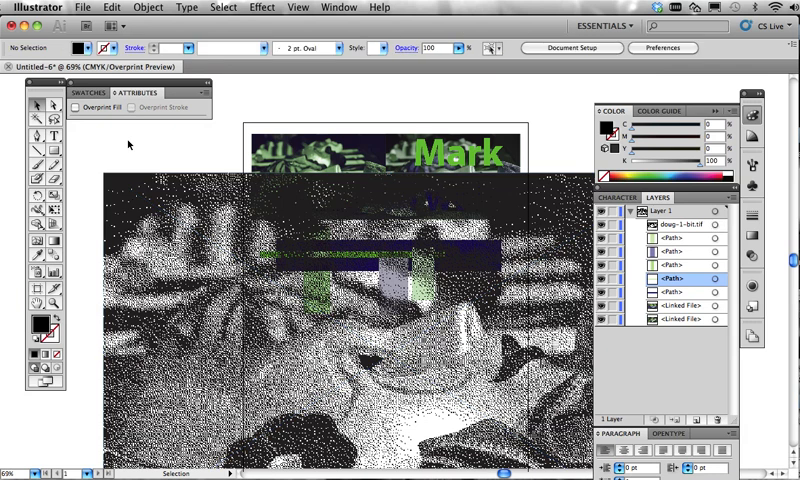
mouse_move(84, 162)
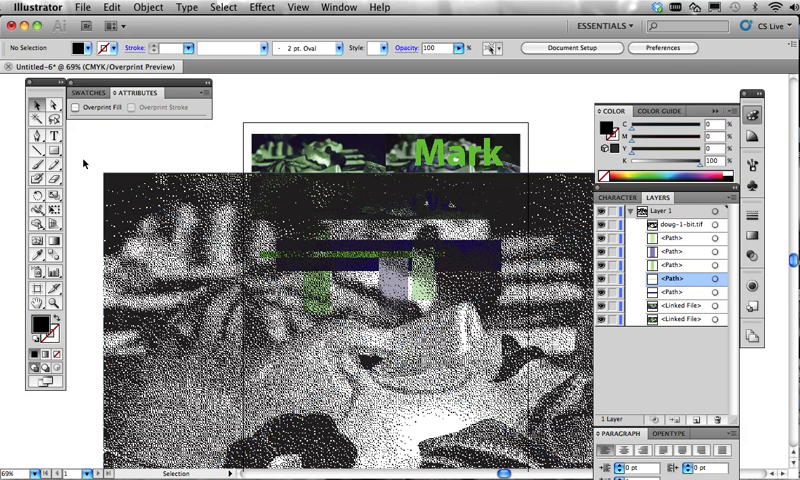
mouse_move(220, 122)
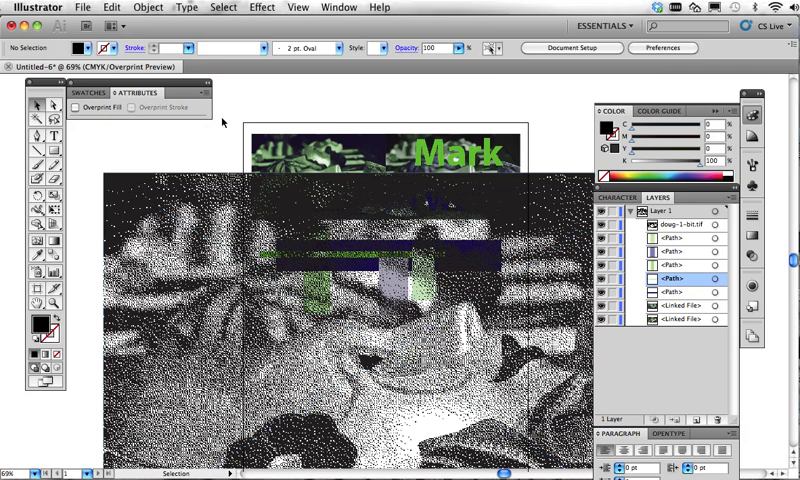
left_click(90, 92)
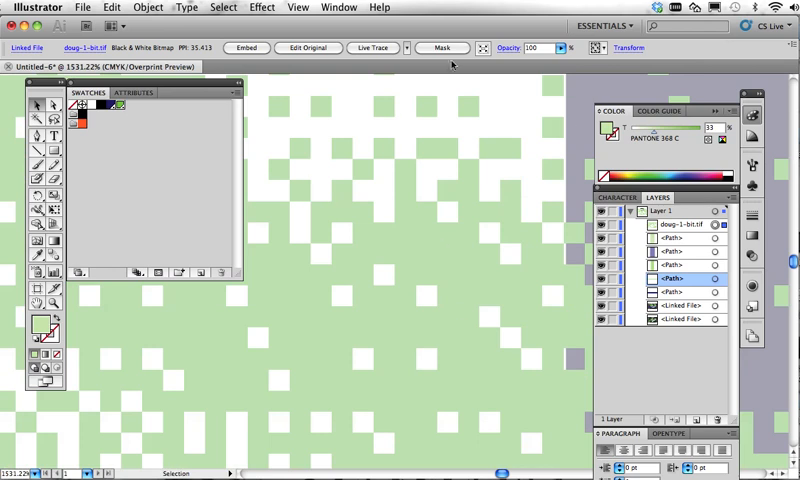
mouse_move(432, 116)
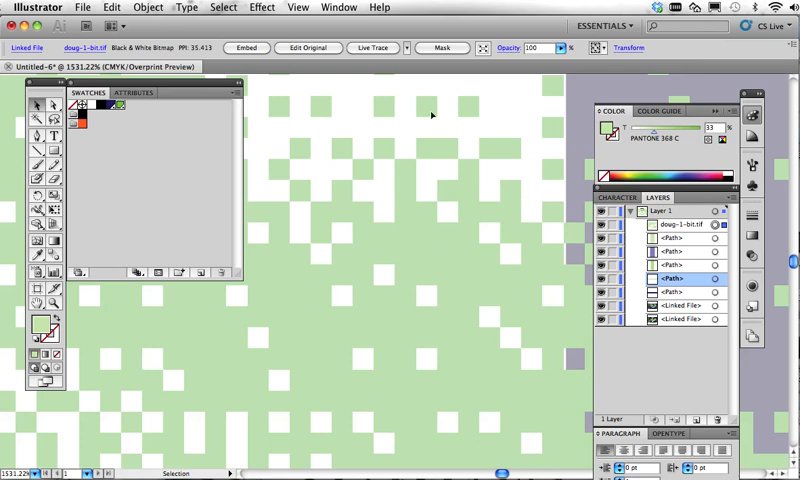
mouse_move(388, 172)
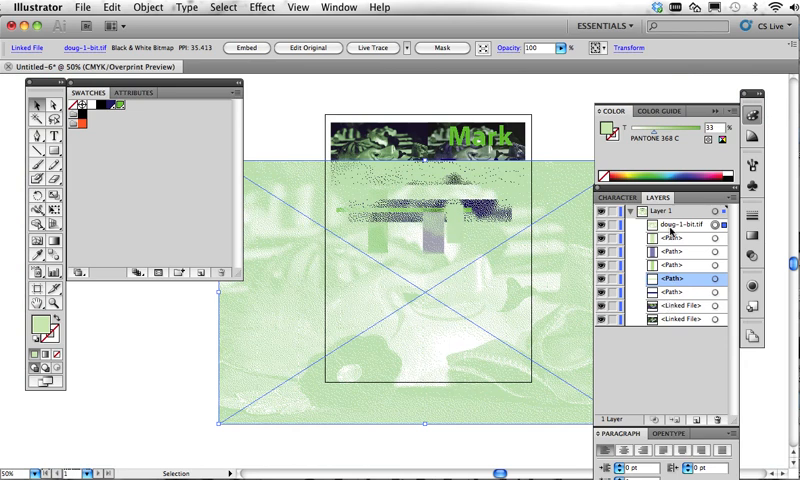
left_click(680, 228)
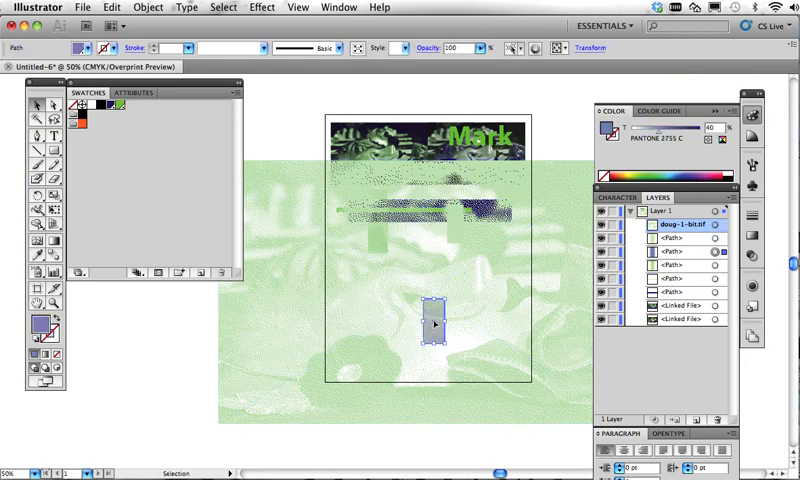
left_click(456, 396)
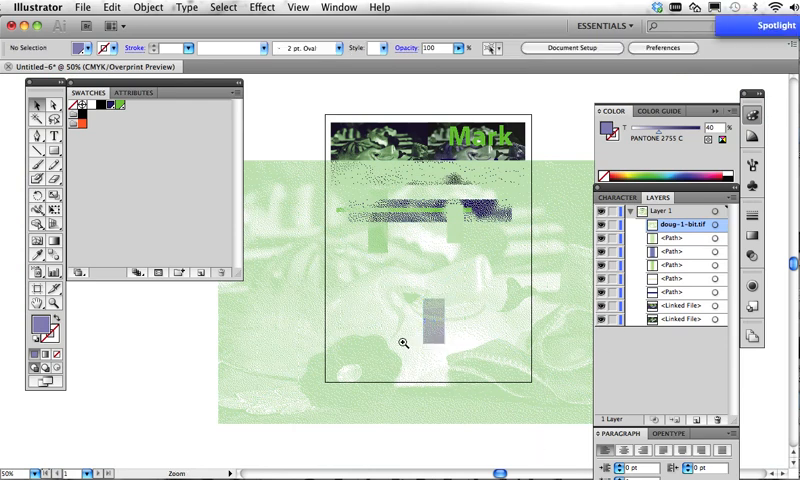
left_click(404, 344)
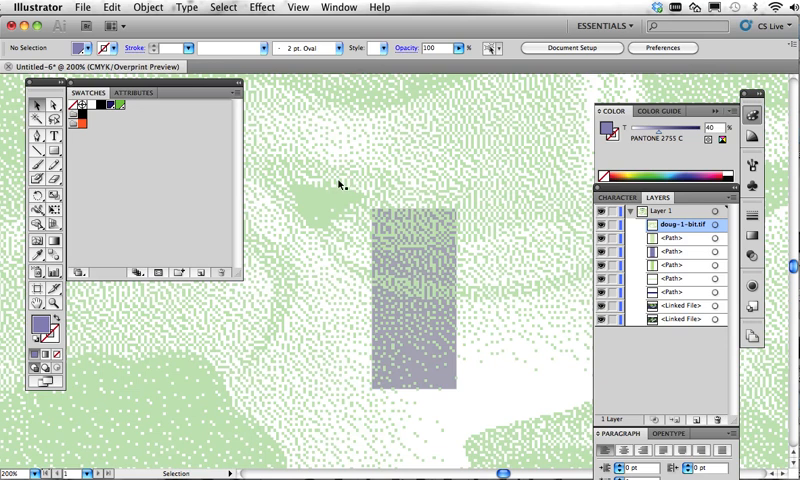
mouse_move(414, 296)
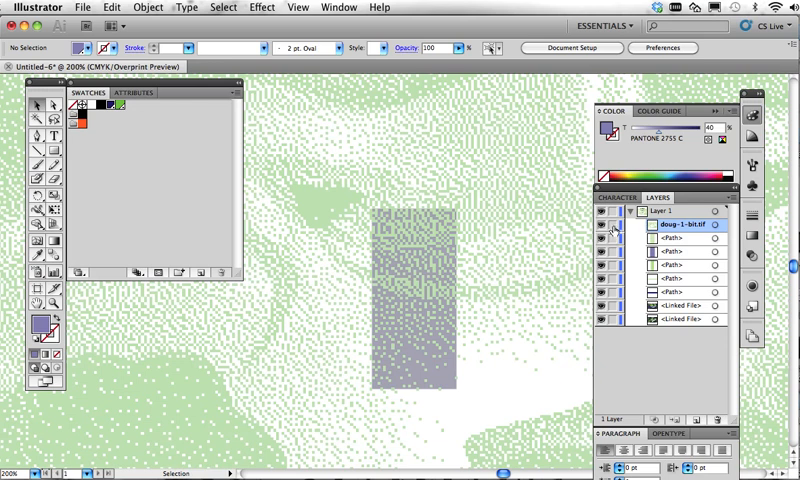
Drag the rectangle's anchor points into a slanted quadrilateral over the green bitmap.
left_click(612, 224)
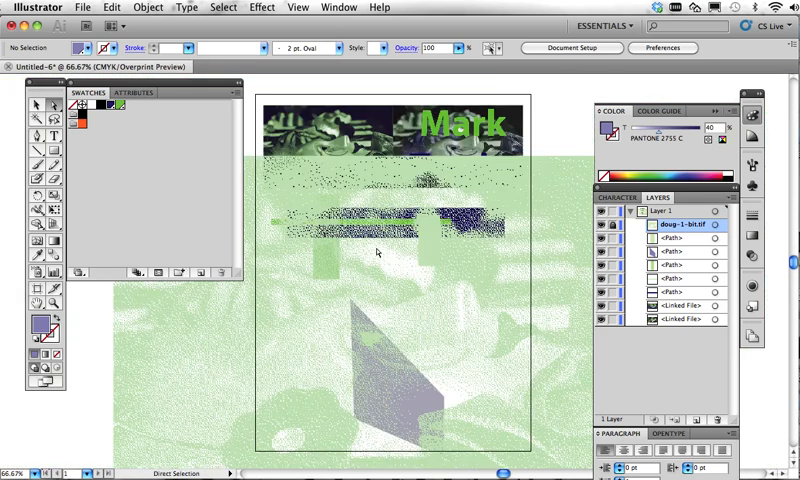
mouse_move(382, 278)
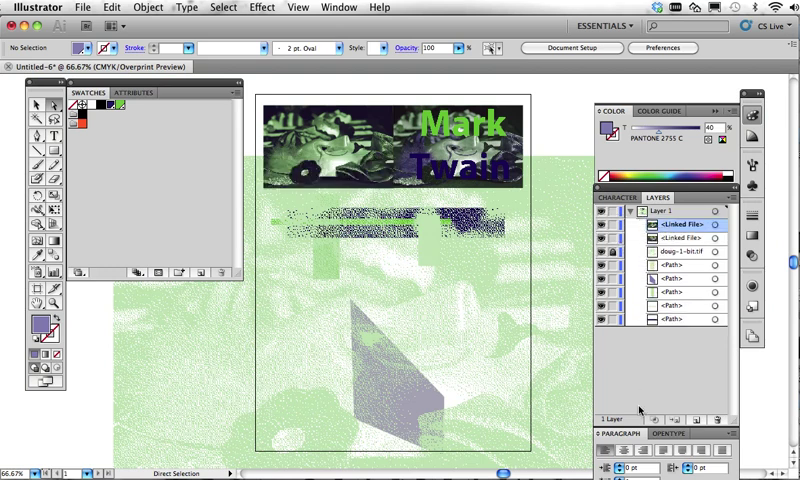
mouse_move(358, 204)
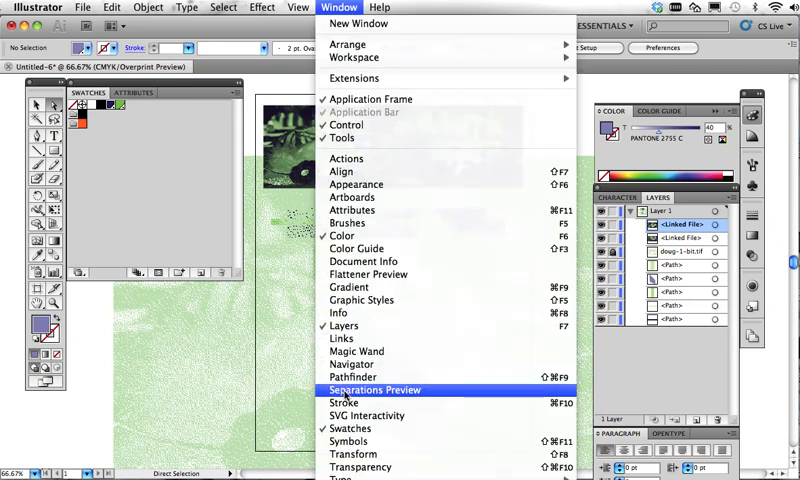
mouse_move(372, 260)
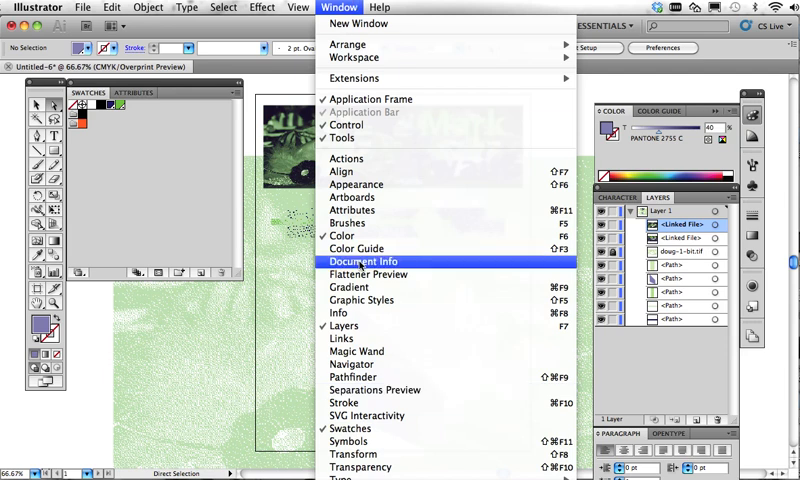
Preview separations with overprint on, toggling ink eyes so only PANTONE 2735 C shows and 368 C is hidden.
left_click(380, 388)
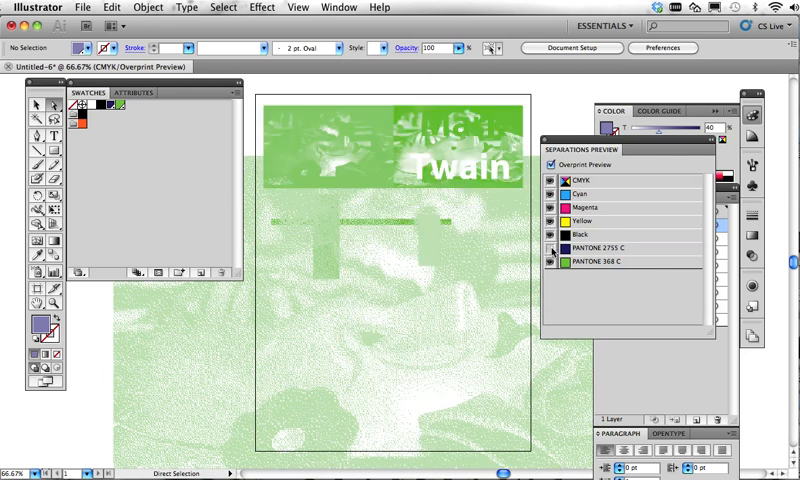
left_click(552, 246)
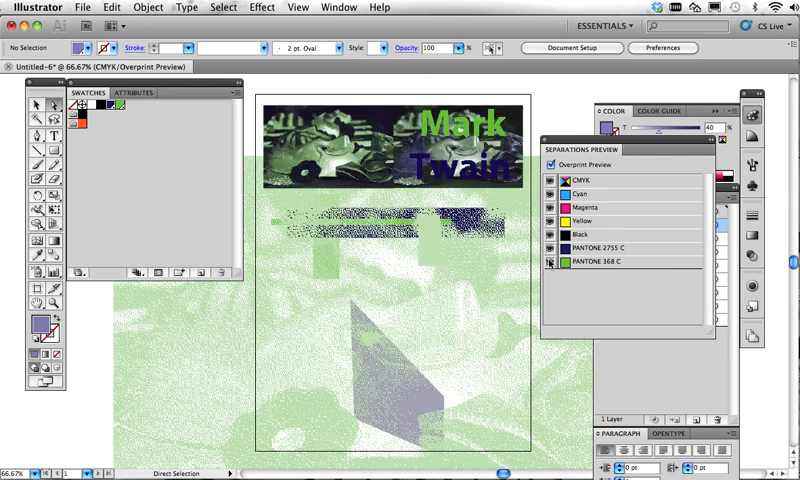
left_click(552, 262)
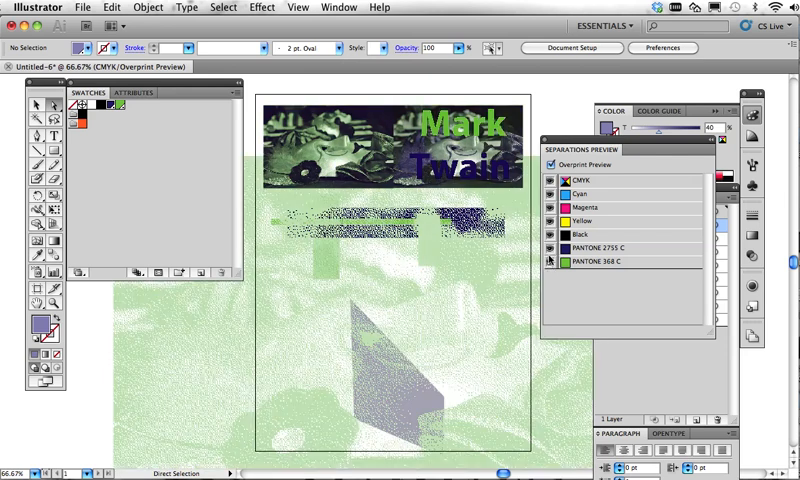
left_click(552, 246)
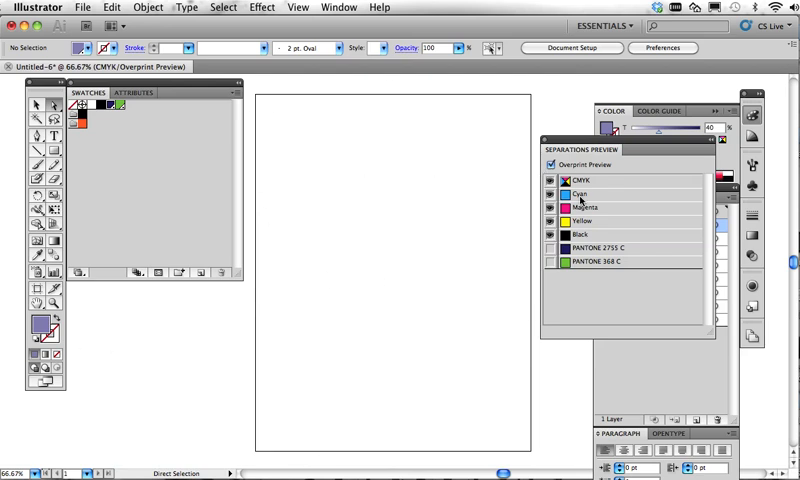
left_click(548, 262)
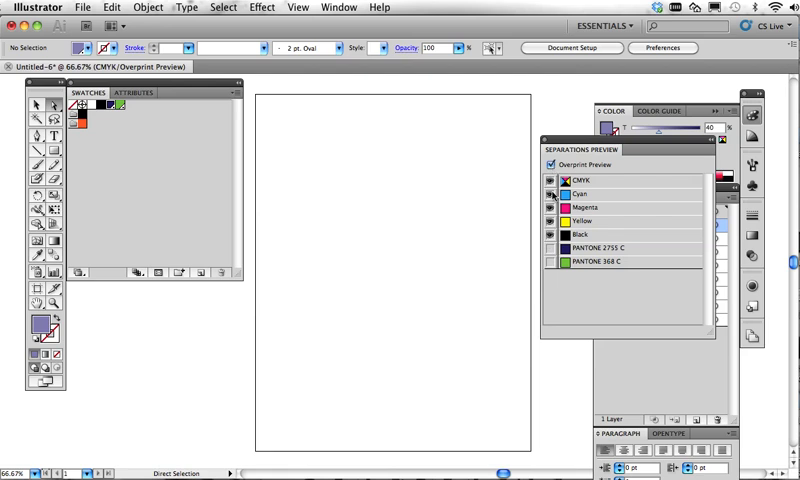
left_click(550, 262)
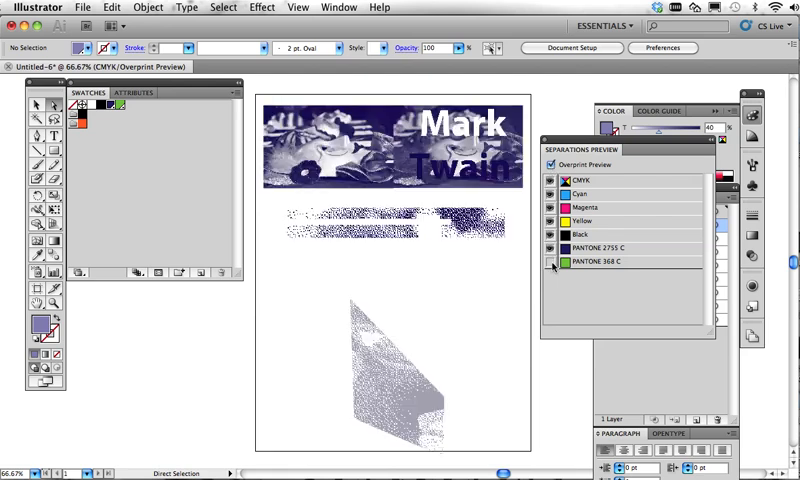